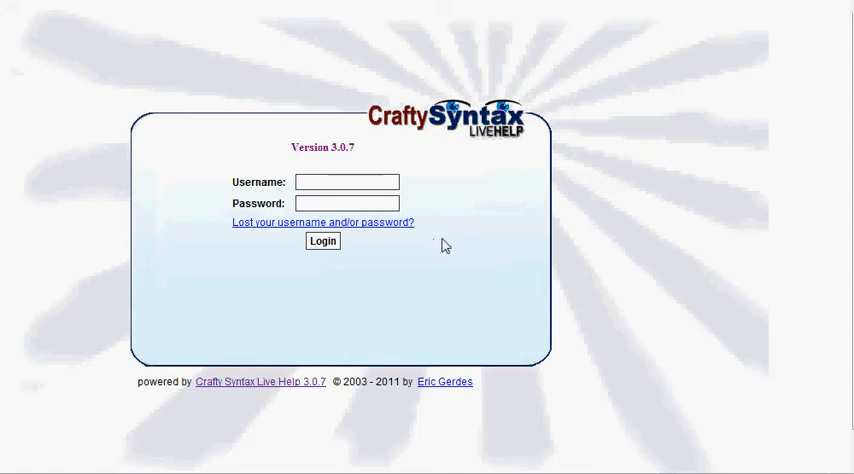
mouse_move(425, 125)
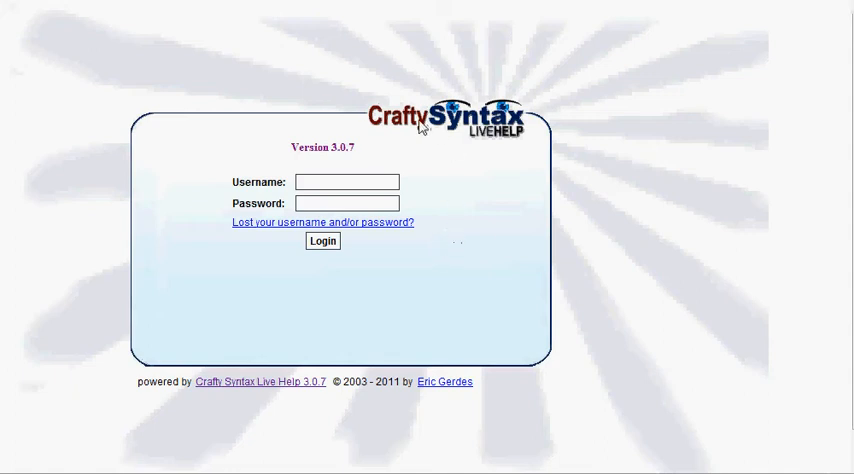
mouse_move(465, 163)
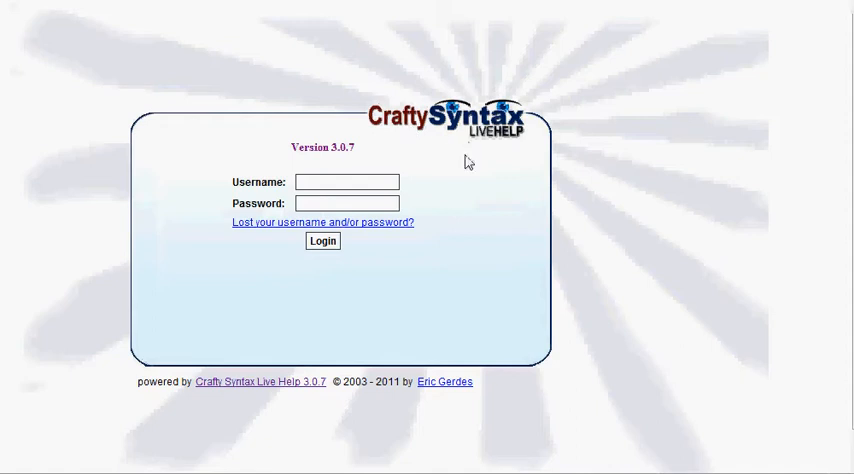
mouse_move(444, 197)
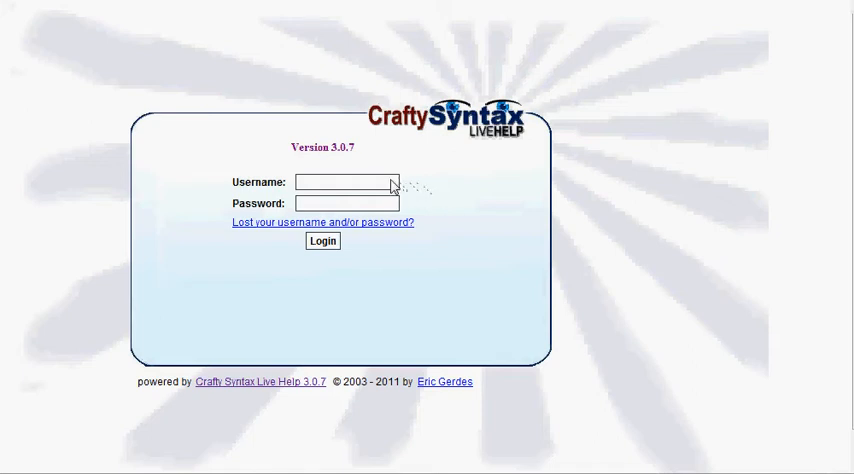
- Log in to the operator console as the saved 'support' account
left_click(345, 182)
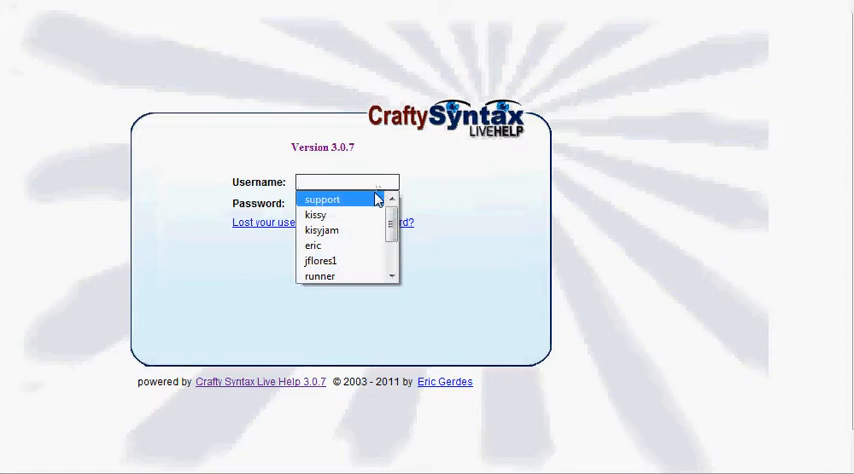
left_click(322, 199)
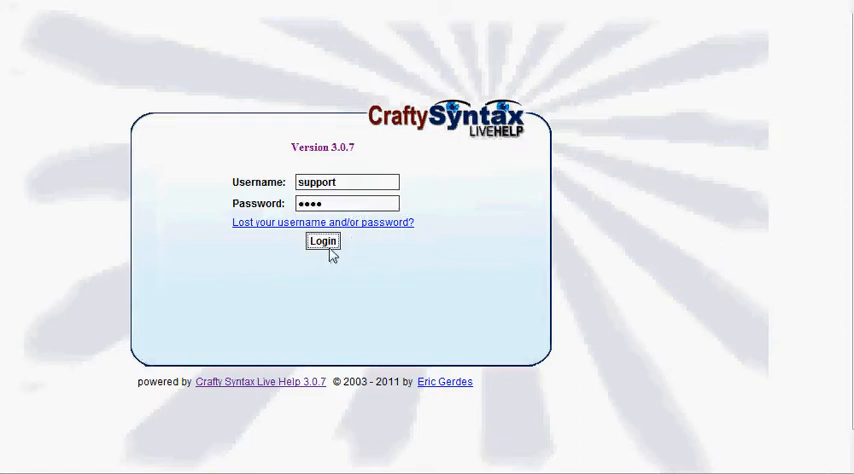
left_click(322, 241)
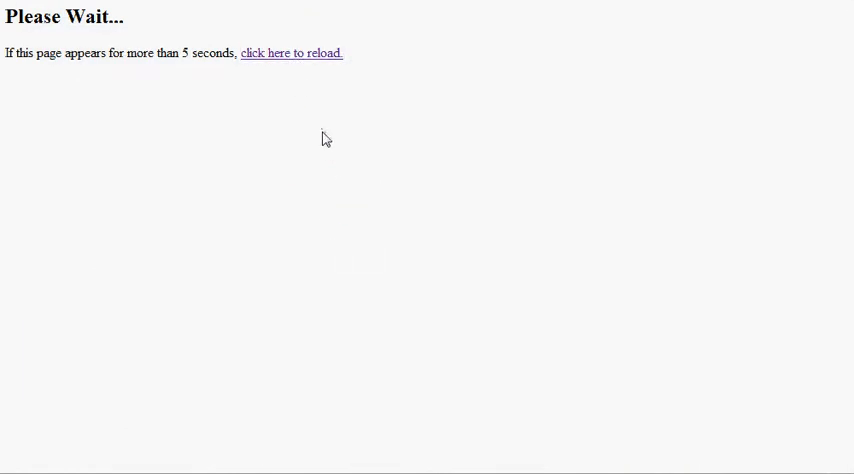
- Open the Live Help! tab and review the eight visitors in Current Visitors
left_click(291, 53)
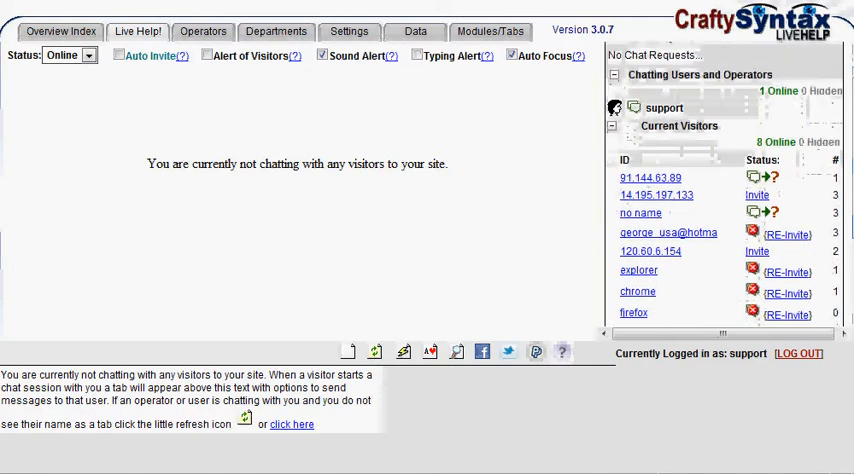
scroll("up", 3)
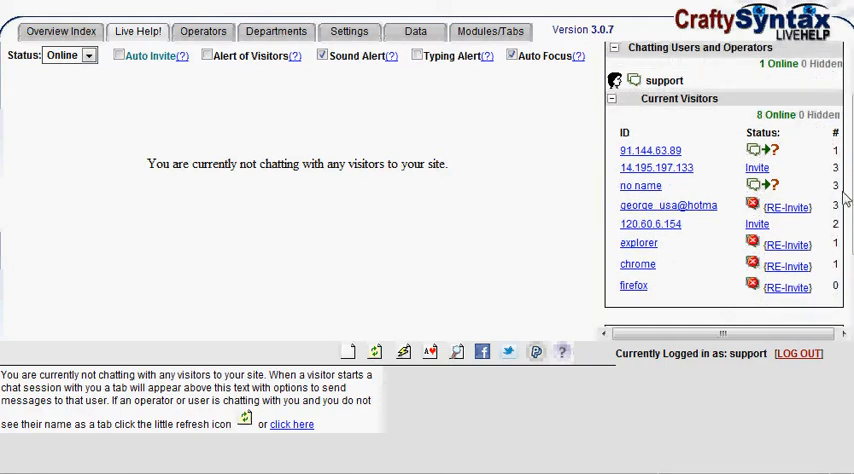
mouse_move(670, 248)
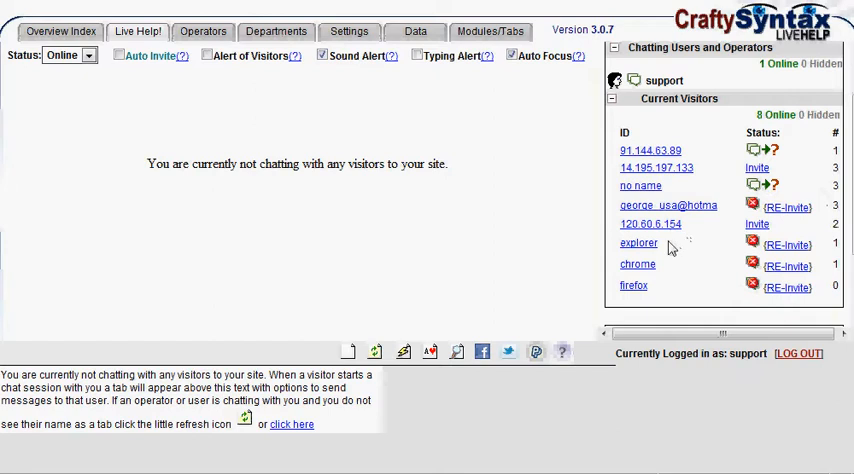
mouse_move(655, 291)
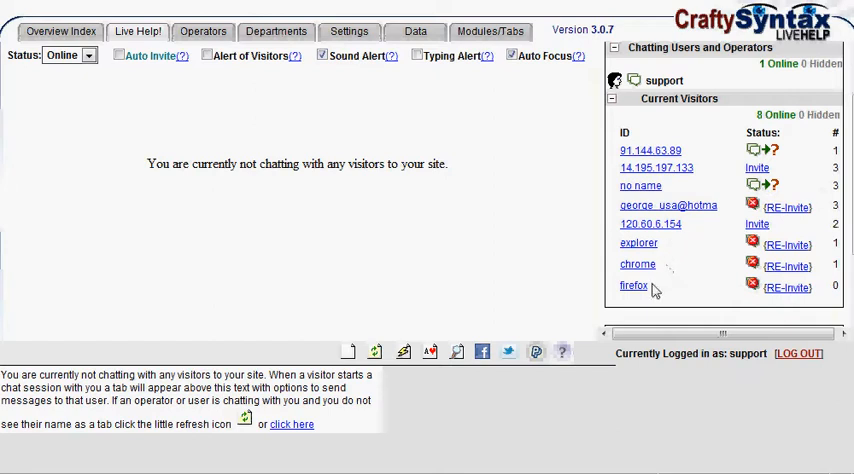
mouse_move(652, 288)
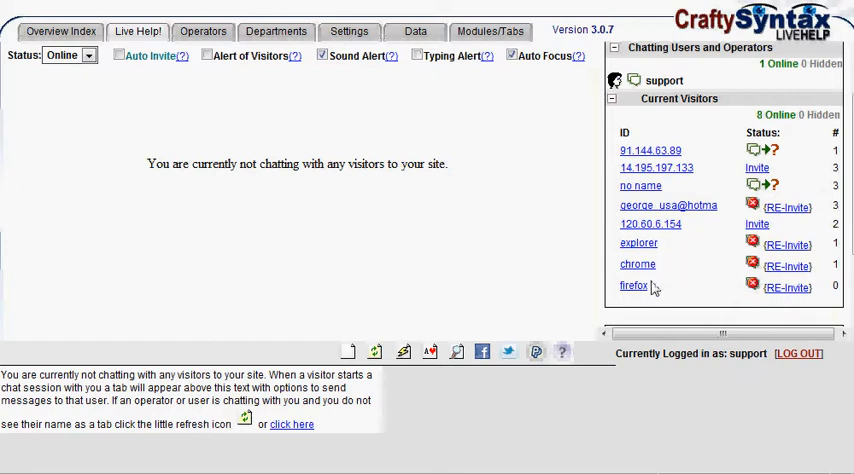
mouse_move(658, 255)
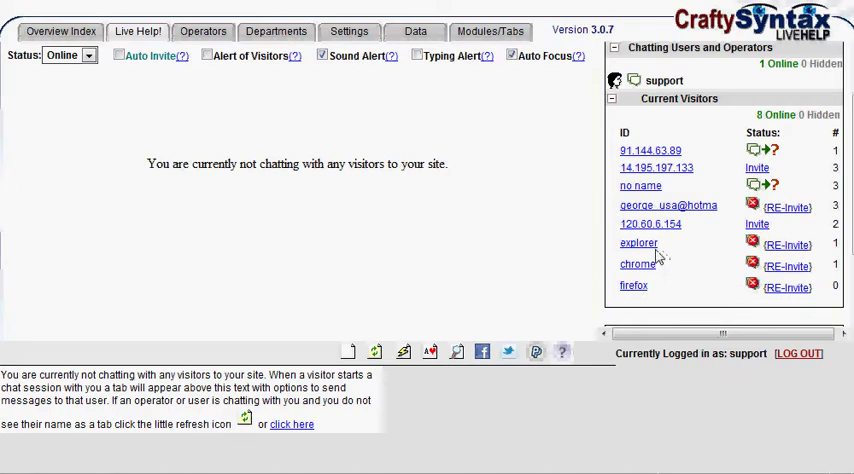
mouse_move(647, 285)
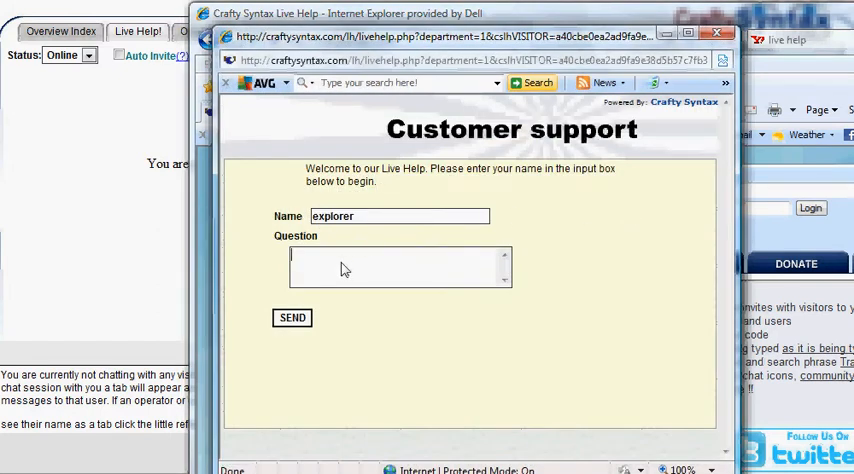
- As visitor explorer in Internet Explorer, send the question 'i have billing issues'
type("i have b")
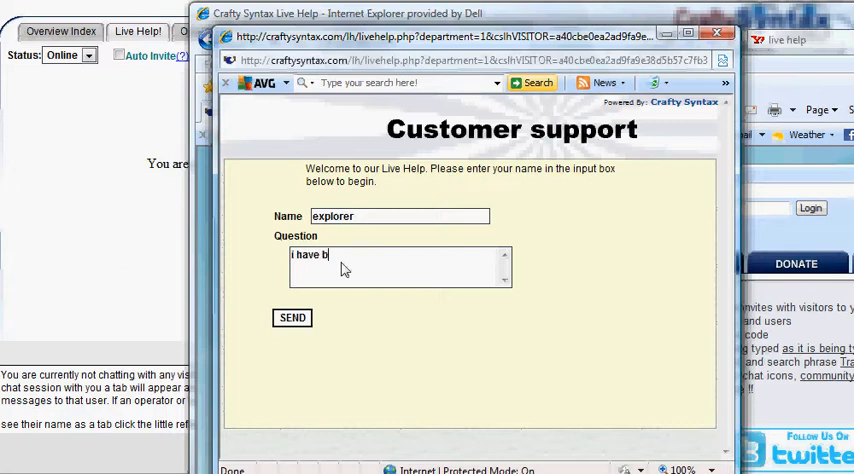
type("illing issues")
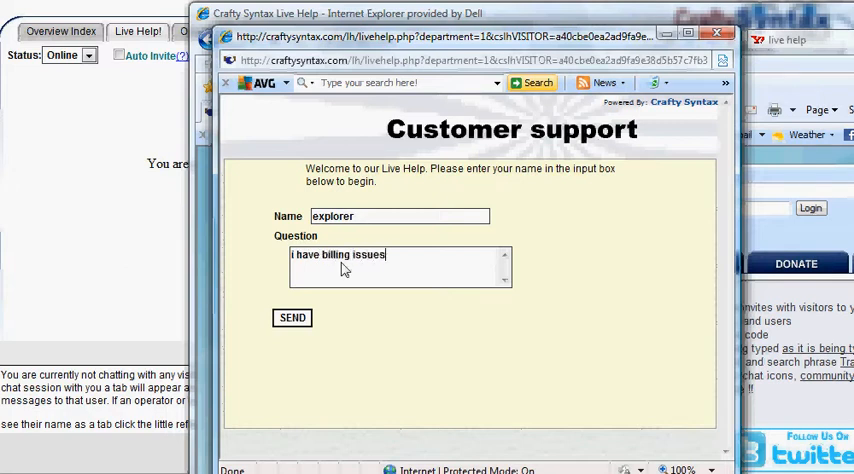
left_click(291, 317)
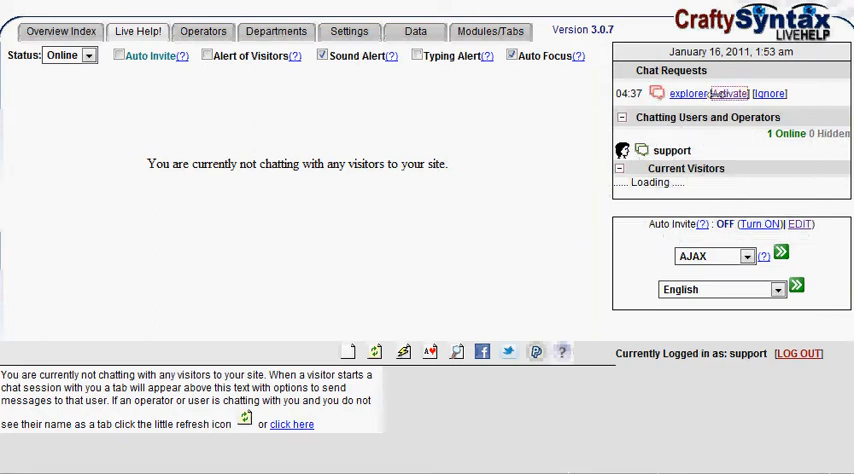
- Activate explorer's chat request and greet with 'How may I help You?'
left_click(729, 93)
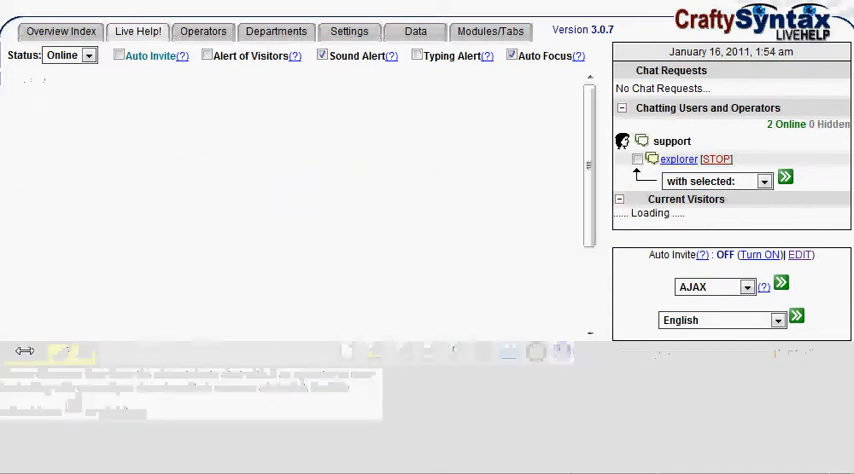
left_click(678, 159)
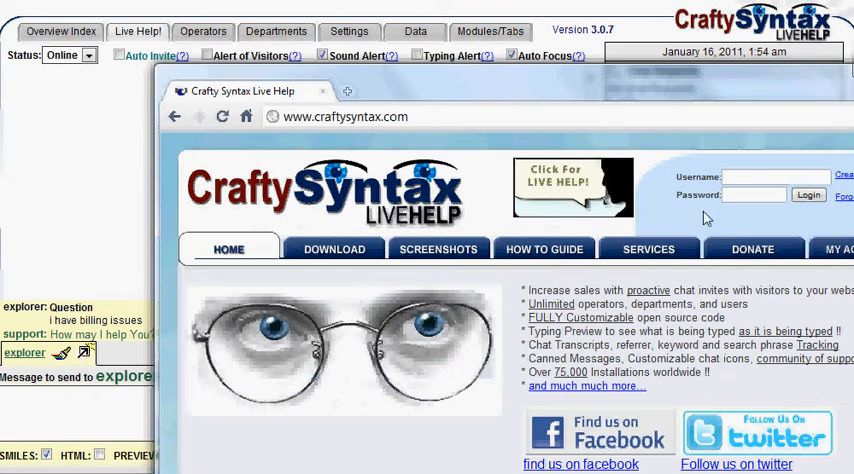
- In Chrome, open Live Help and send 'i have accounting issues'
left_click(572, 188)
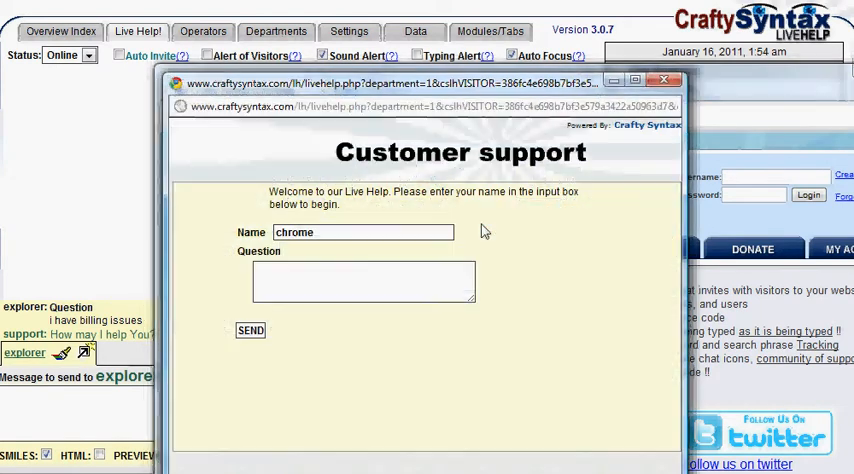
left_click(363, 281)
type("i have account")
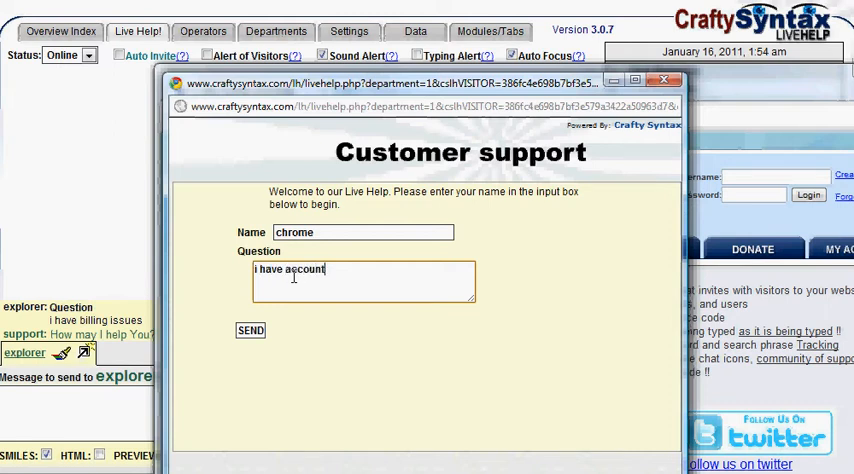
type("ing issues")
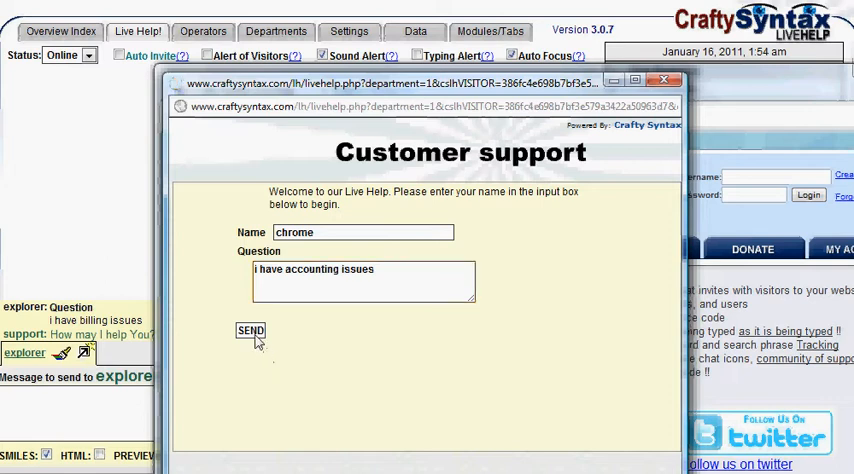
left_click(250, 330)
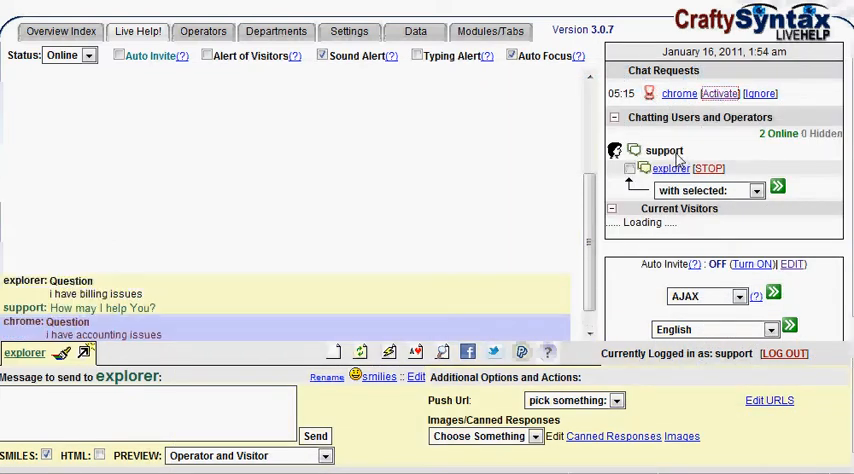
left_click(719, 93)
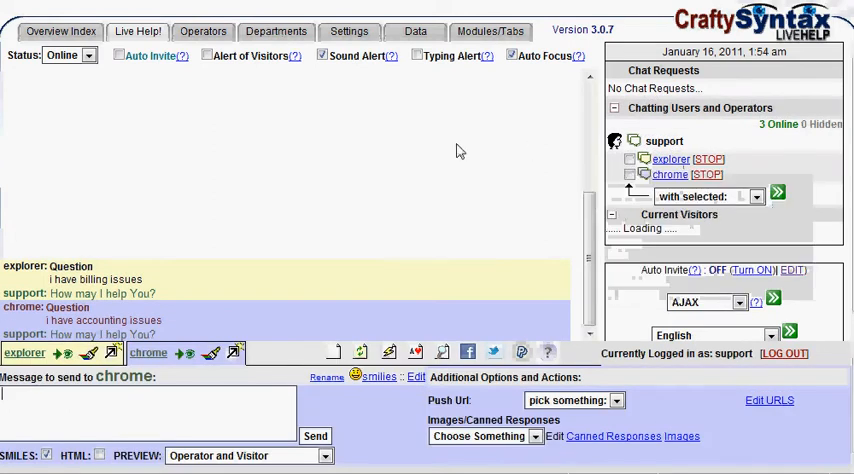
mouse_move(283, 217)
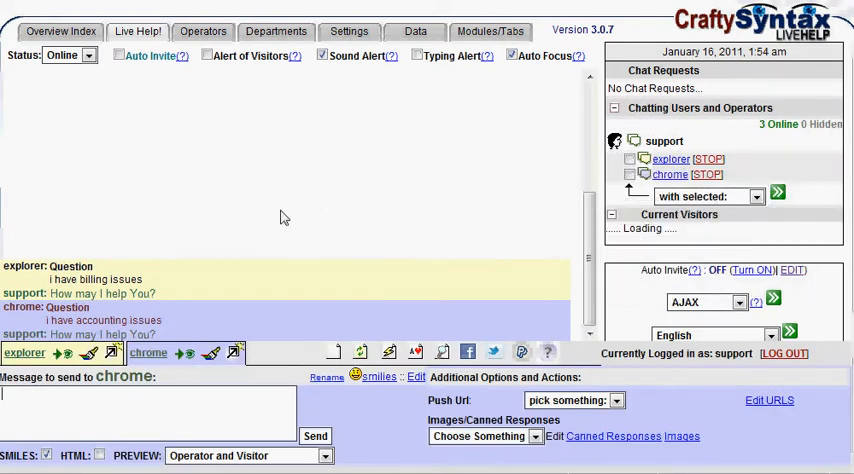
mouse_move(301, 277)
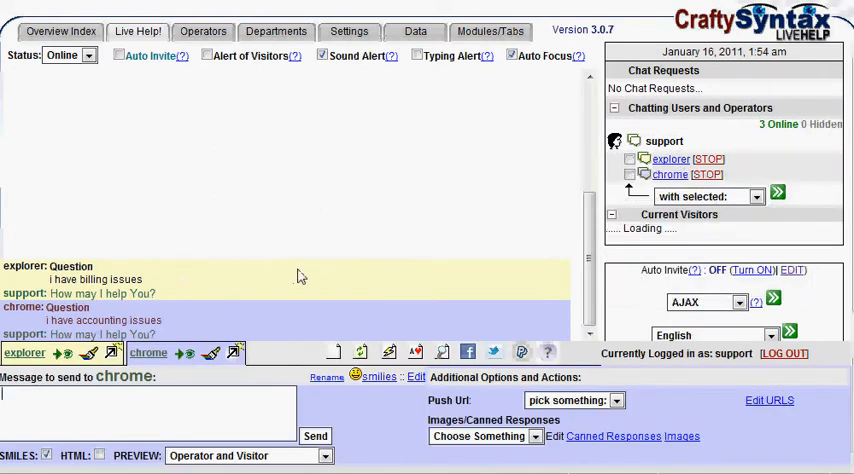
mouse_move(65, 280)
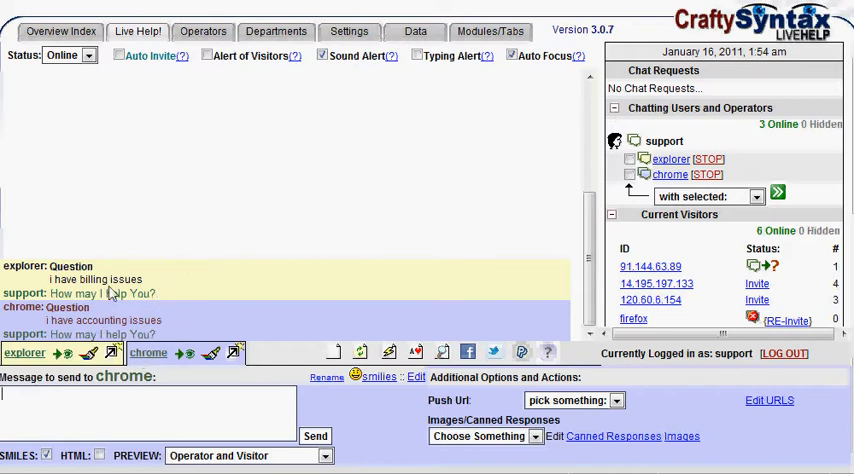
mouse_move(120, 99)
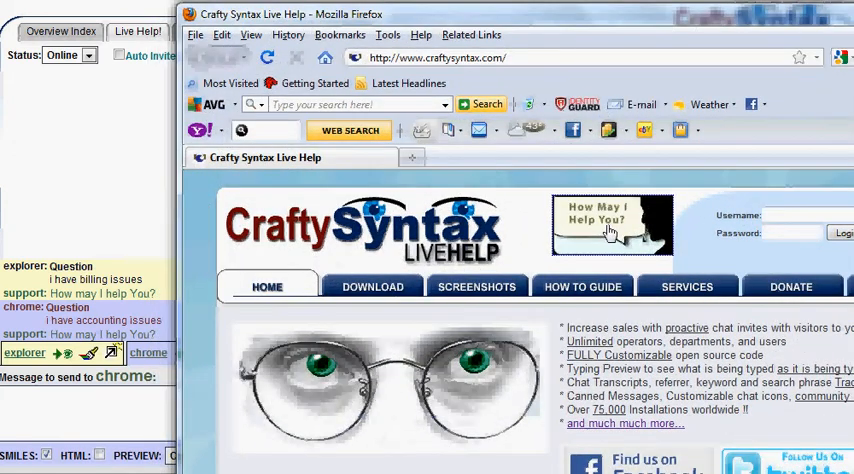
- In Firefox, send a tech issues question, then activate the firefox chat request
left_click(610, 225)
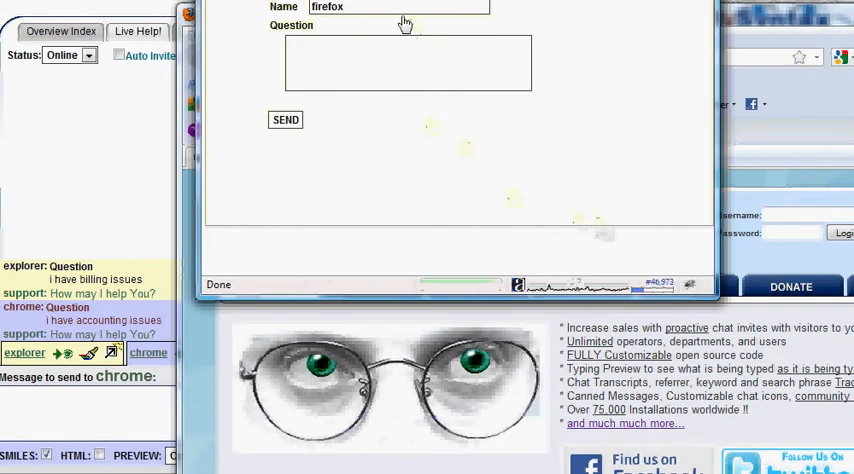
type("i have")
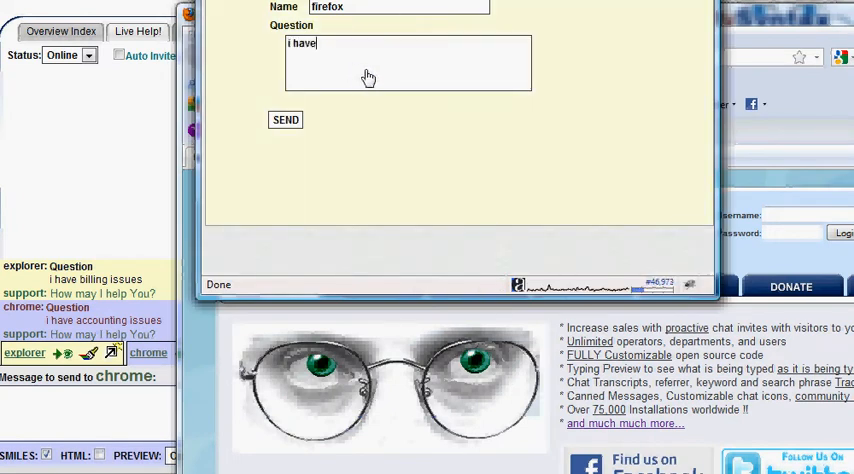
type("tech")
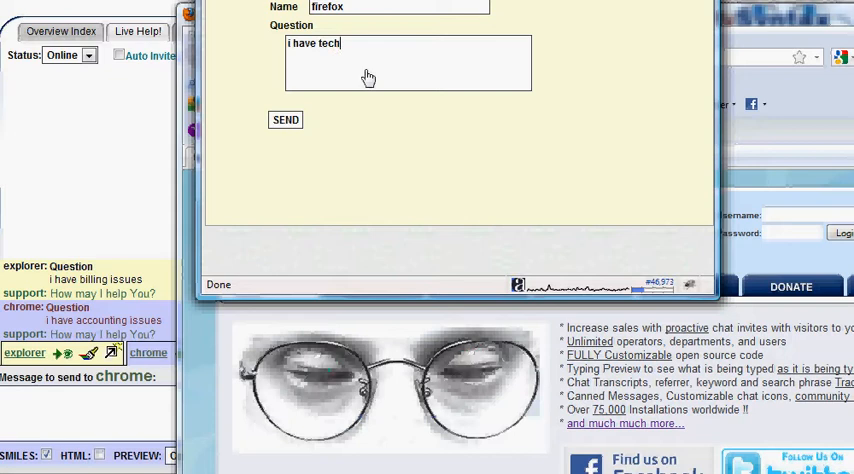
type("iss")
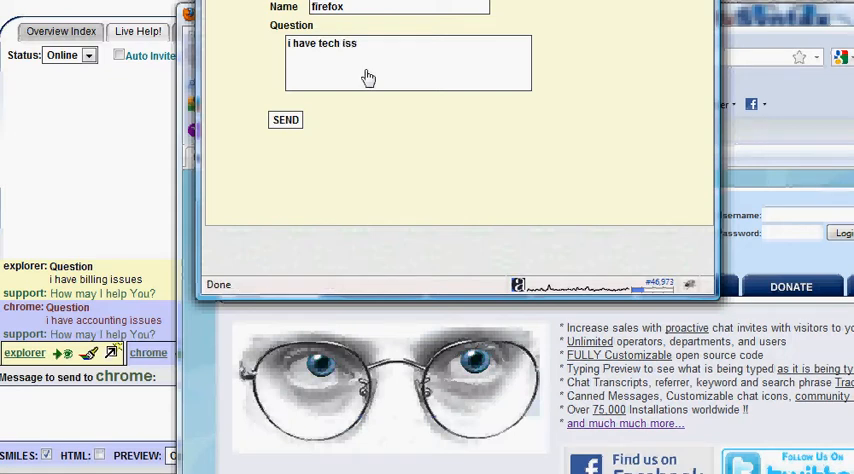
left_click(286, 120)
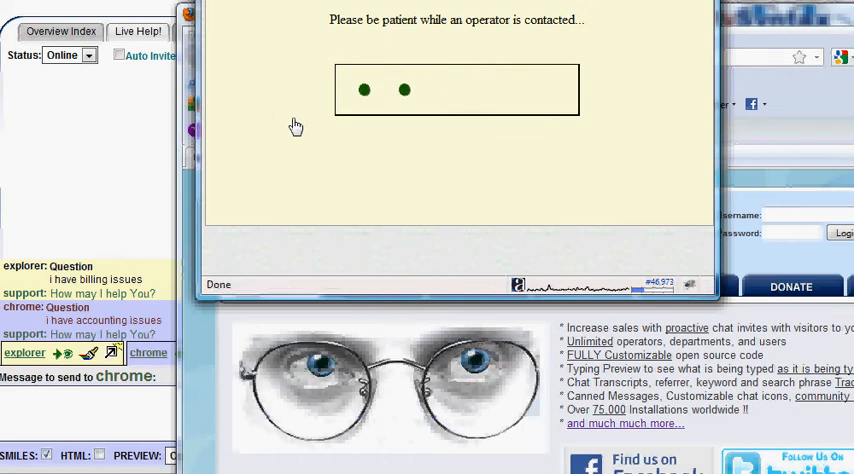
mouse_move(231, 147)
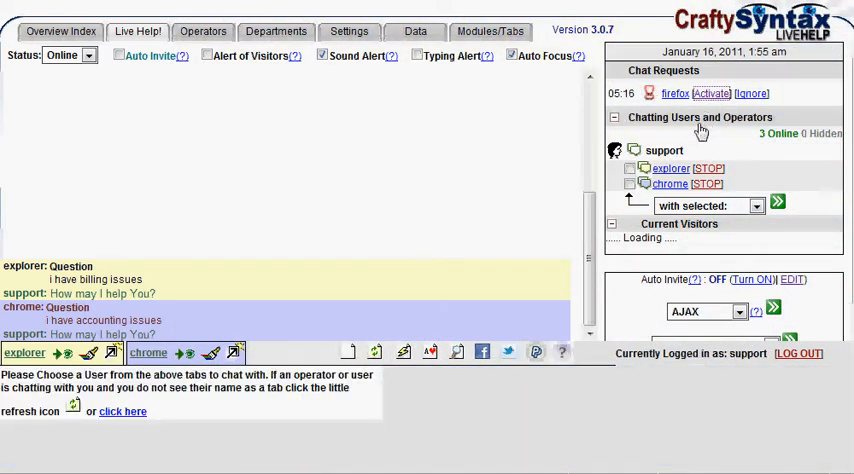
left_click(711, 93)
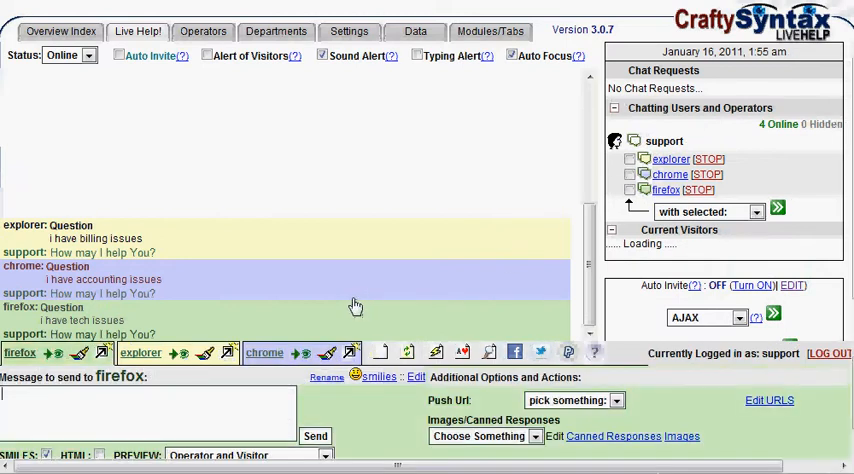
mouse_move(184, 291)
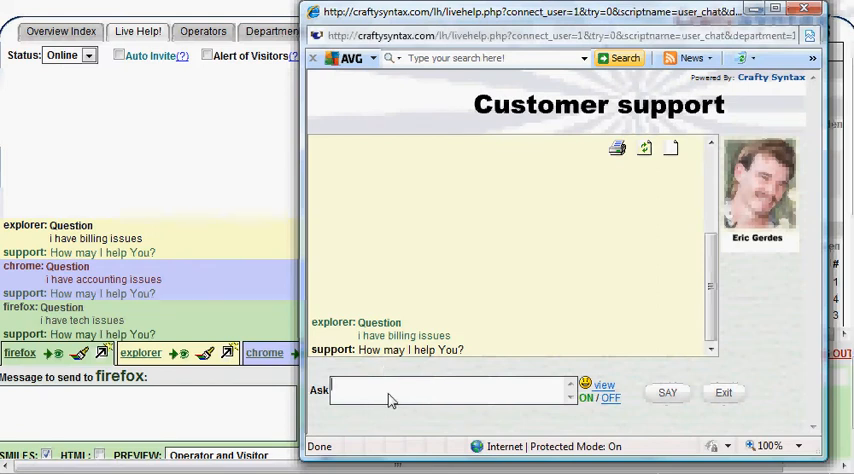
- As visitor explorer, send the message 'i never got a bill'
type("i never got a bill")
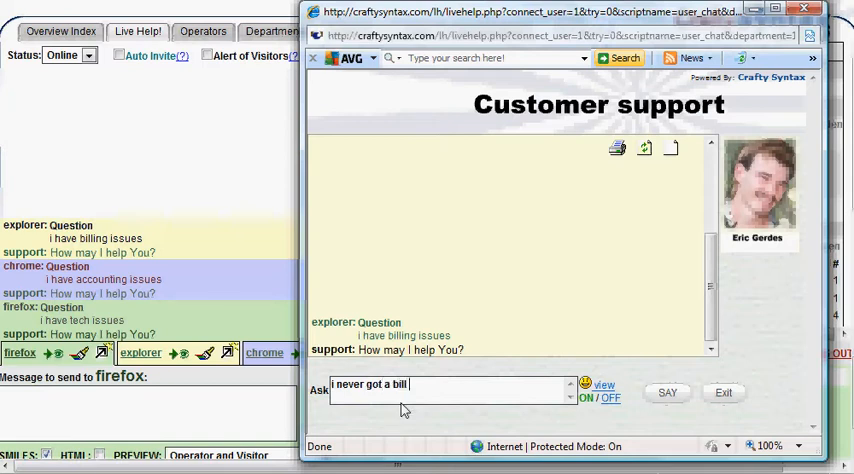
left_click(667, 392)
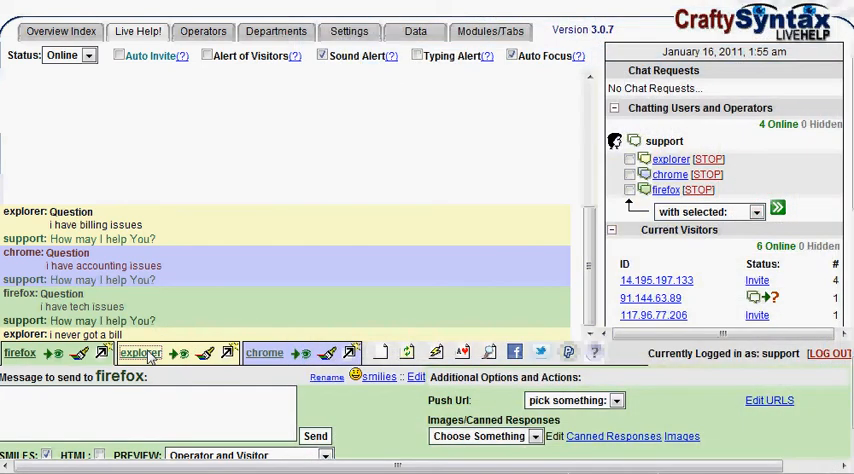
- In the explorer chat, reply 'that is because the program is free'
left_click(140, 352)
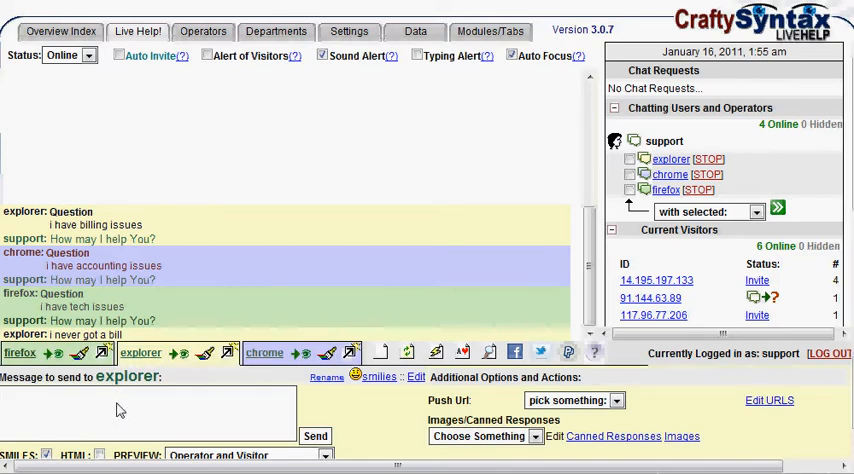
type("that is because the progra")
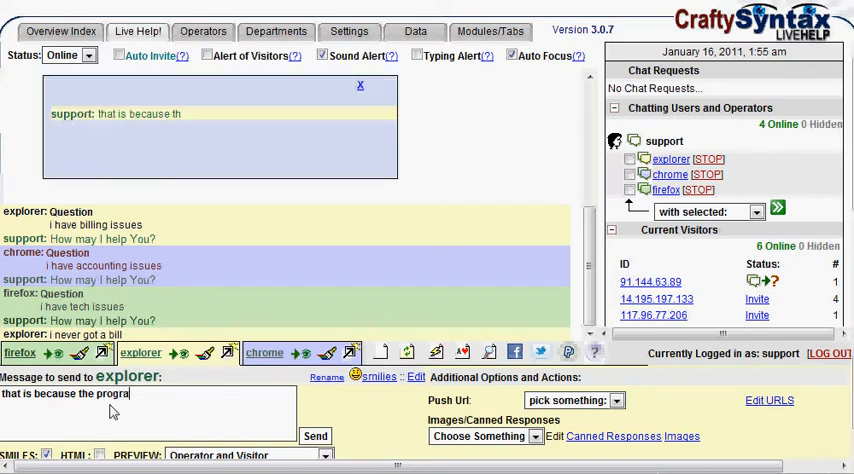
type("m is free")
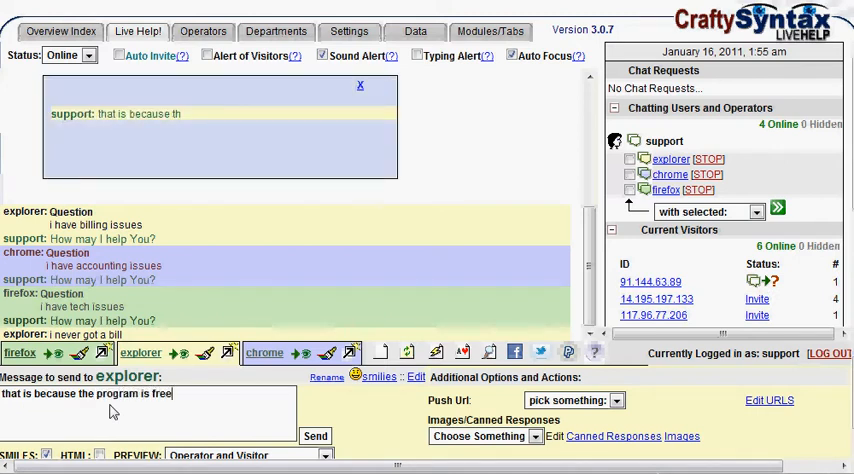
left_click(314, 435)
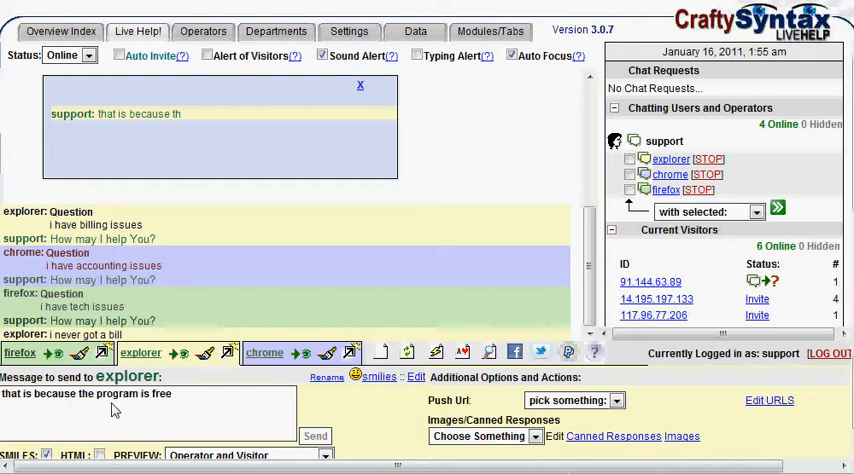
left_click(315, 435)
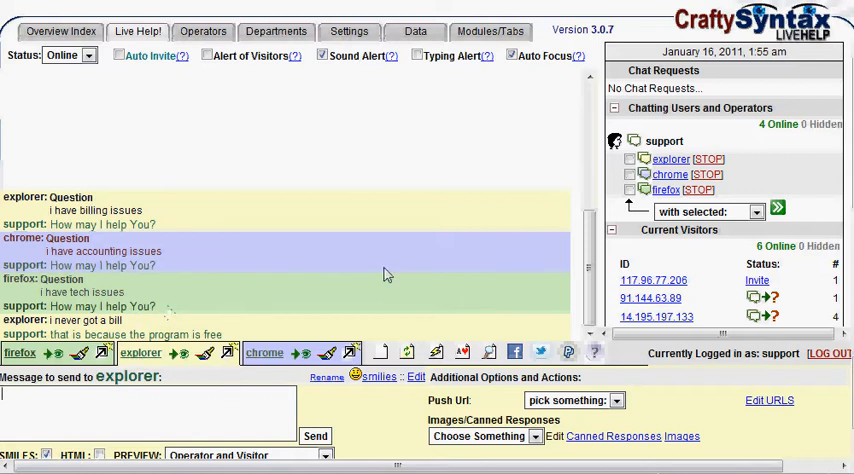
mouse_move(233, 315)
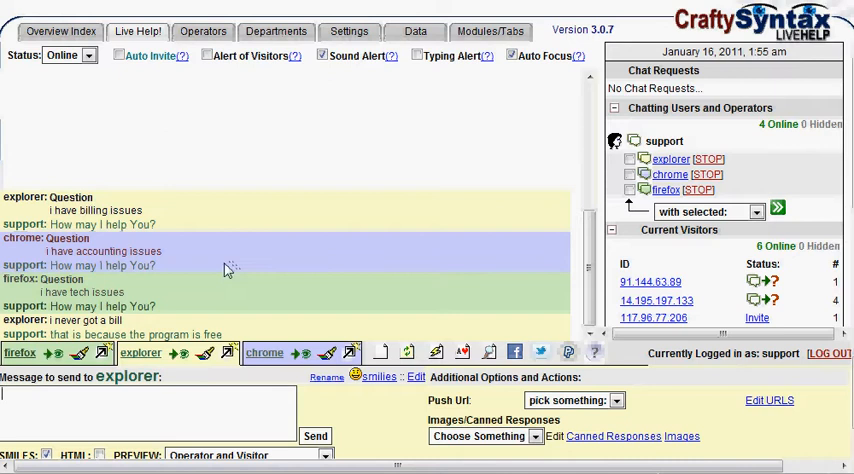
mouse_move(122, 438)
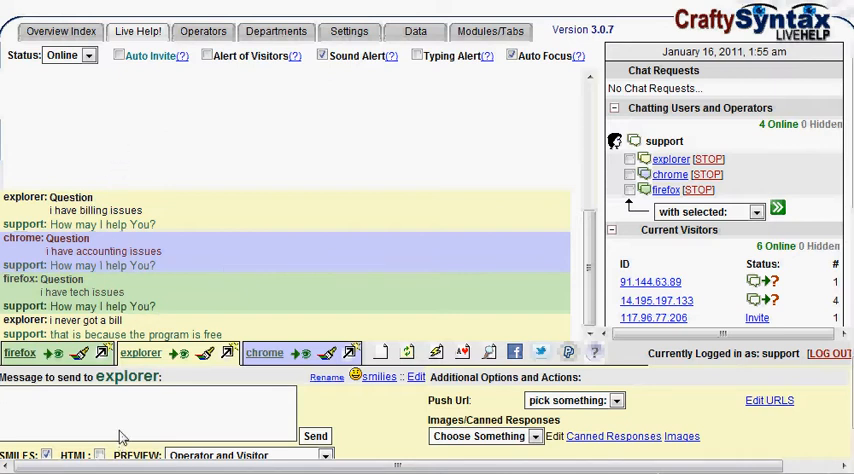
mouse_move(177, 370)
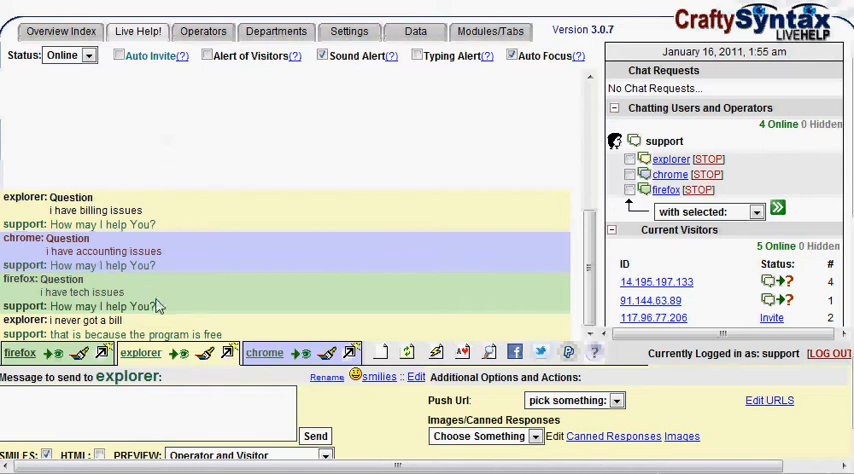
mouse_move(197, 154)
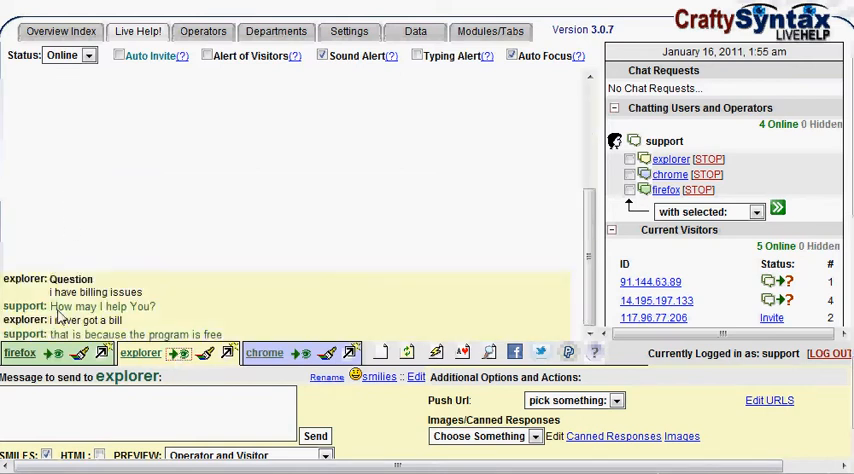
mouse_move(22, 263)
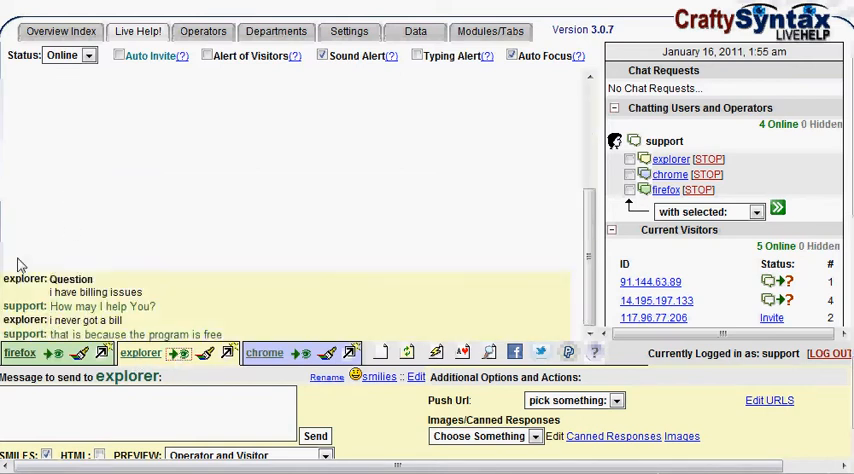
mouse_move(130, 340)
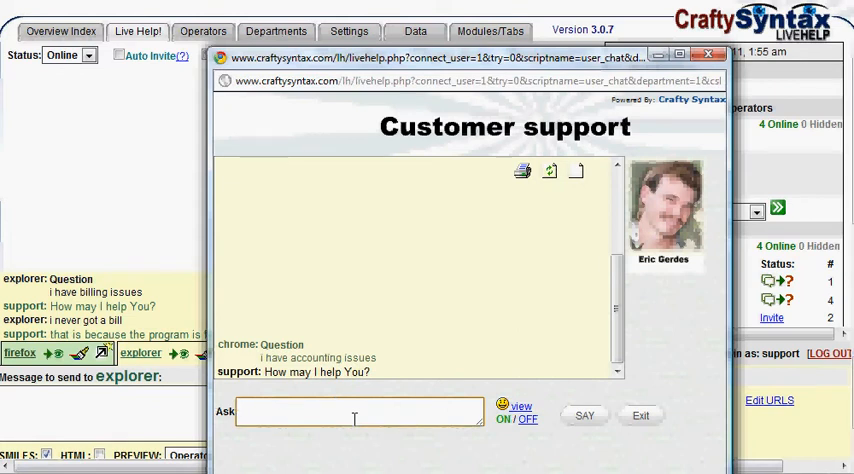
- As visitor chrome, send the message 'i never got a bill'
type("i never")
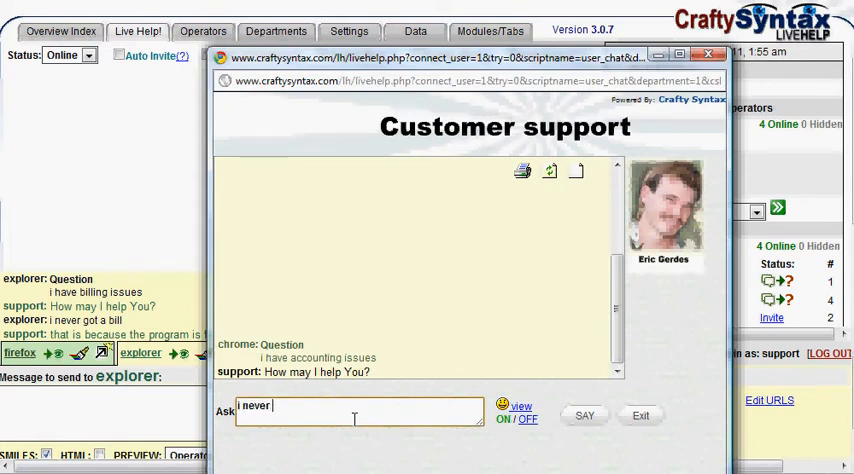
type("got a n")
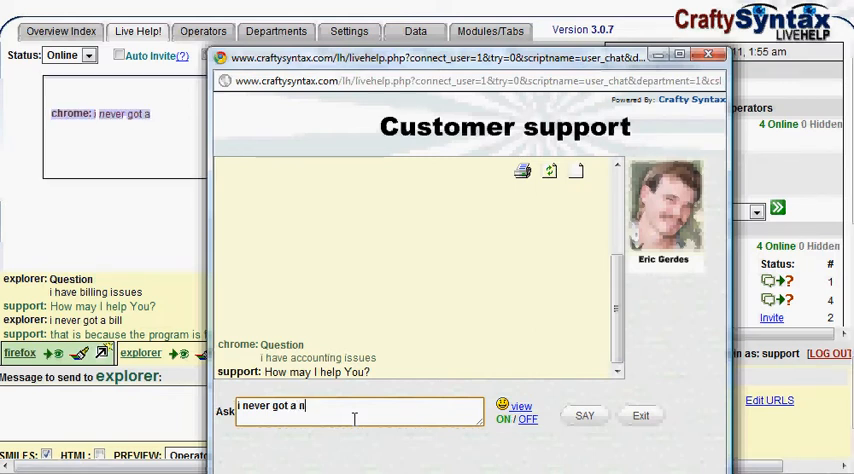
left_click(584, 415)
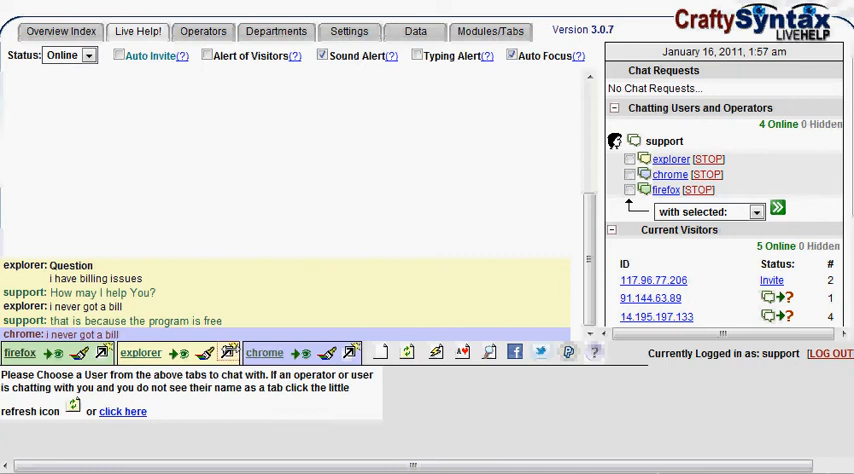
- Toggle the eye filter on the explorer tab to hide its messages
left_click(140, 352)
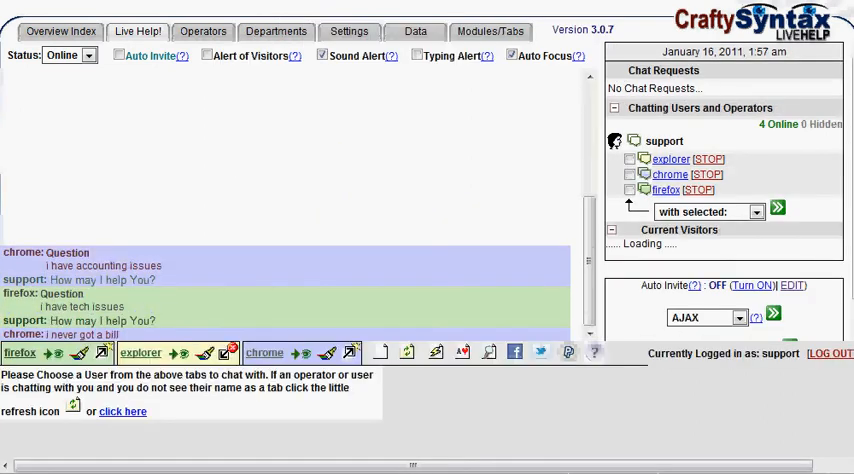
left_click(140, 352)
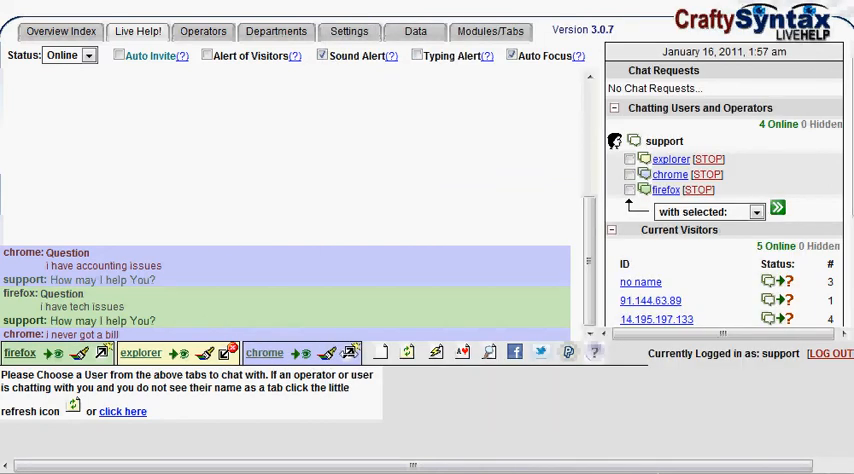
left_click(264, 352)
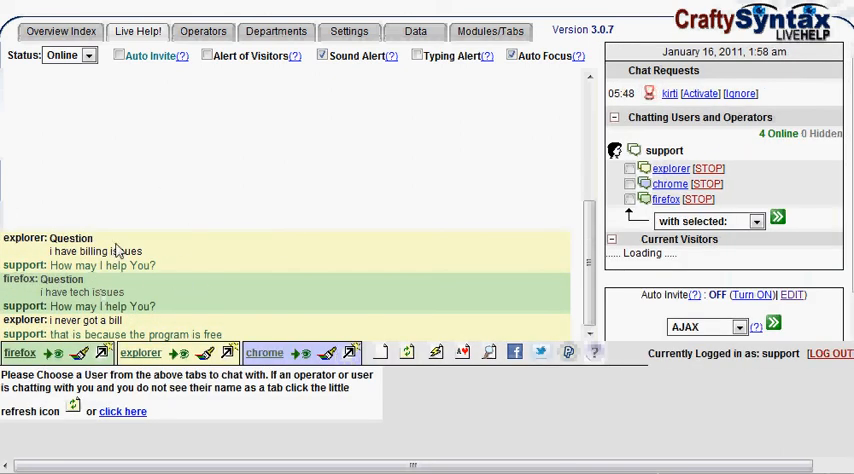
mouse_move(250, 275)
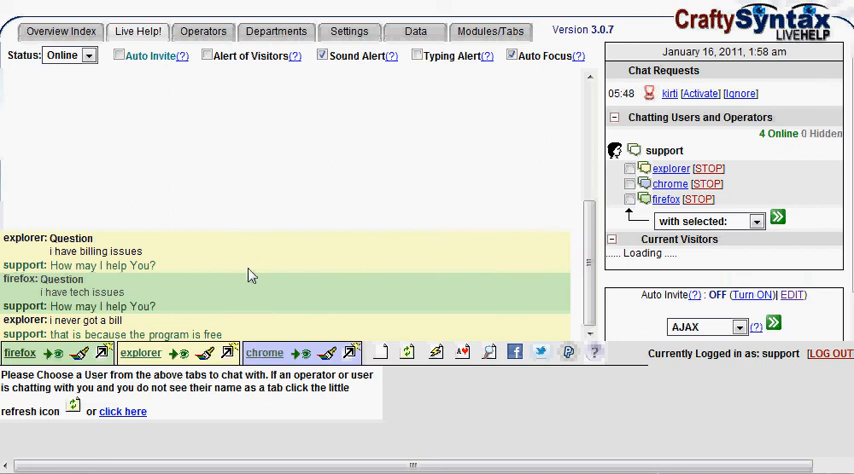
mouse_move(275, 275)
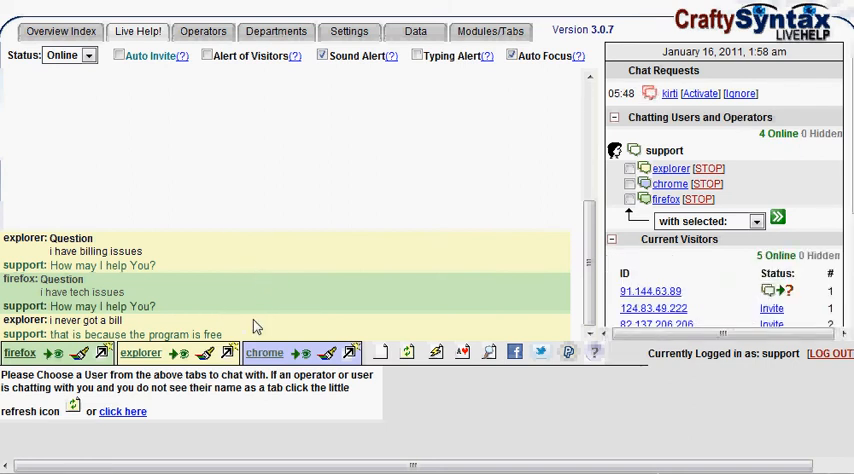
mouse_move(389, 270)
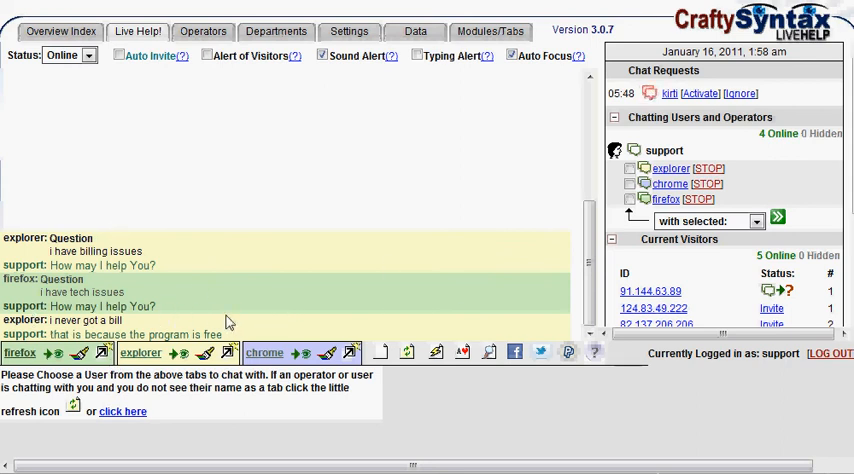
mouse_move(157, 306)
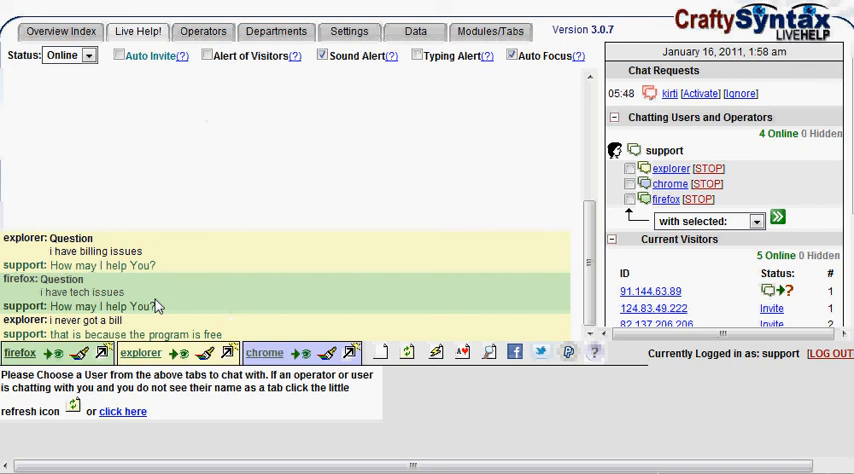
mouse_move(307, 335)
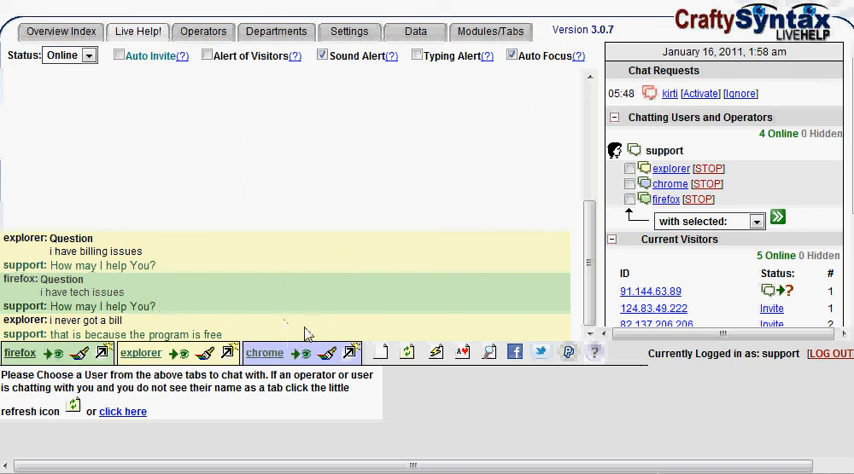
mouse_move(197, 388)
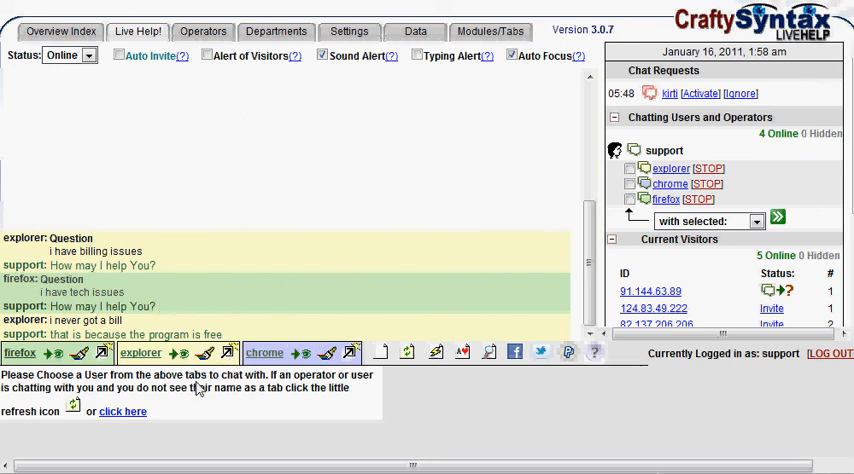
mouse_move(185, 323)
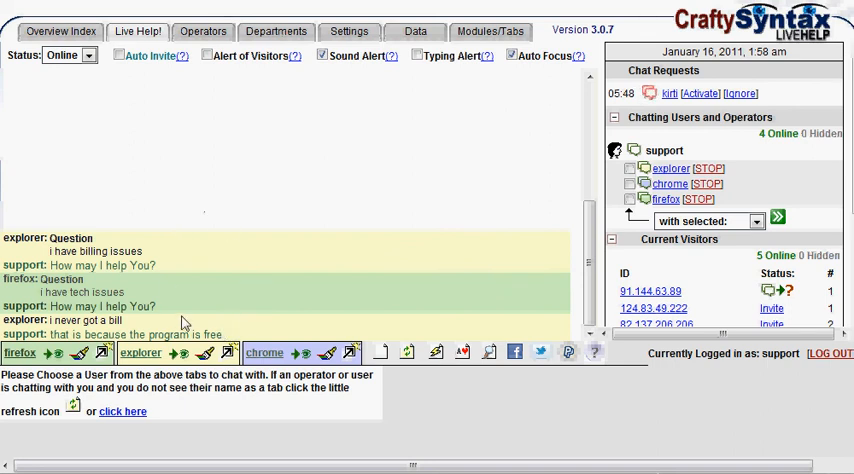
mouse_move(205, 252)
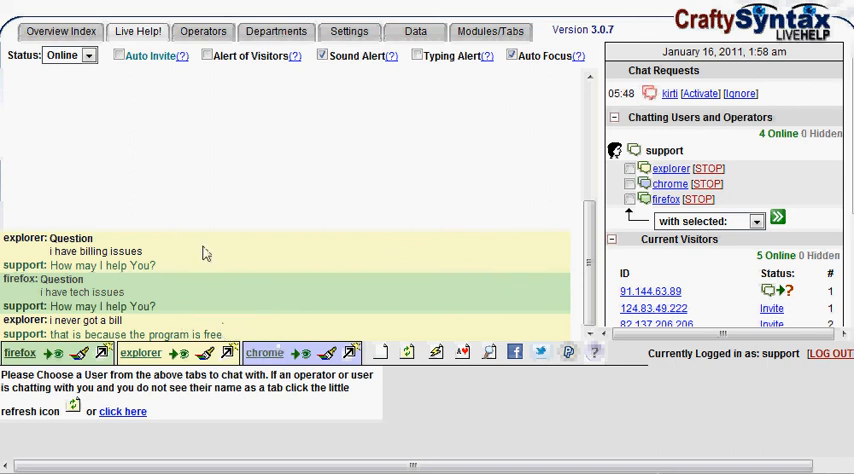
mouse_move(247, 358)
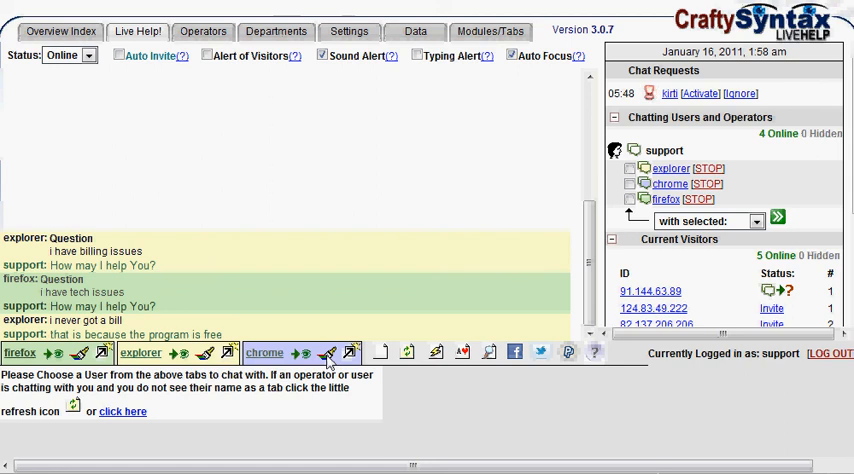
left_click(328, 352)
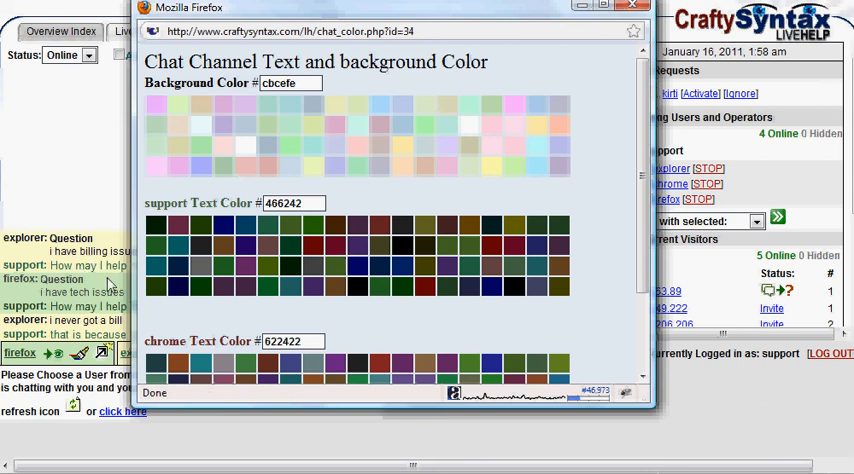
mouse_move(633, 8)
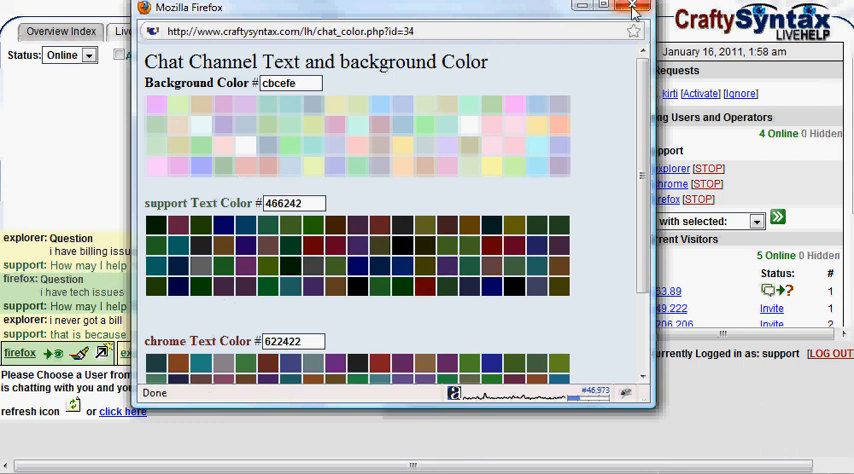
left_click(634, 8)
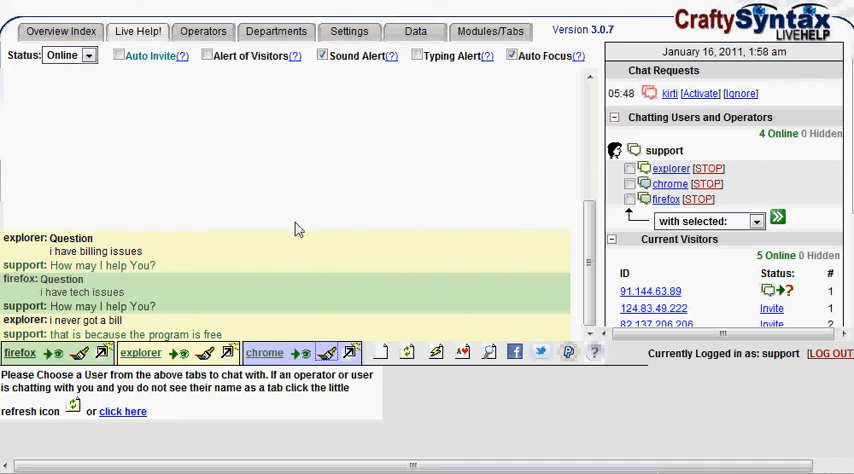
mouse_move(213, 231)
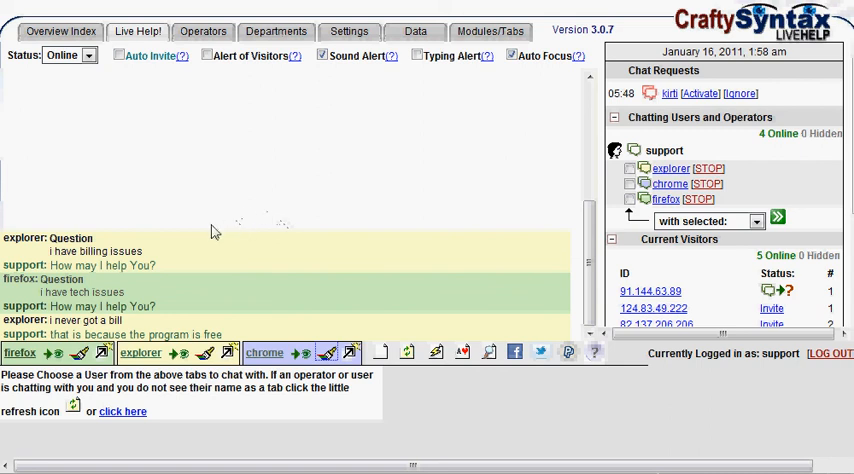